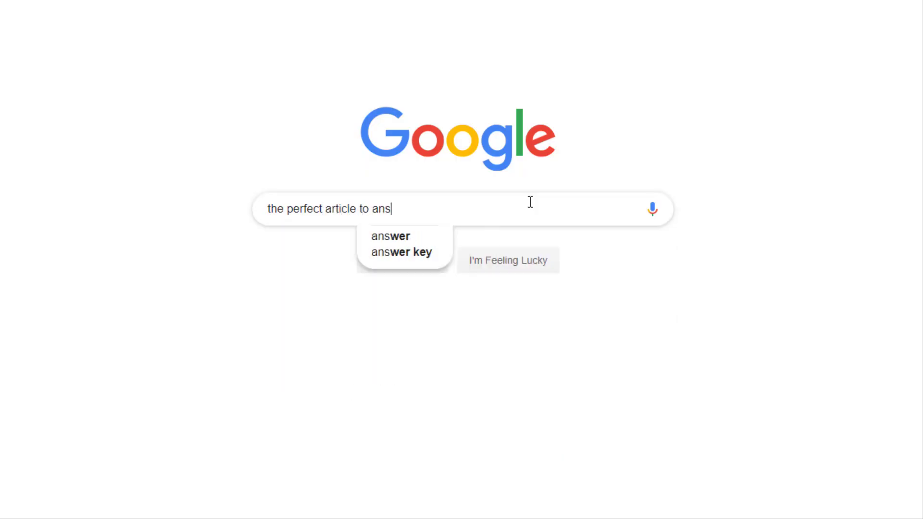
Finish the Google query ending '...answer my big question please'
type("wer my big ques")
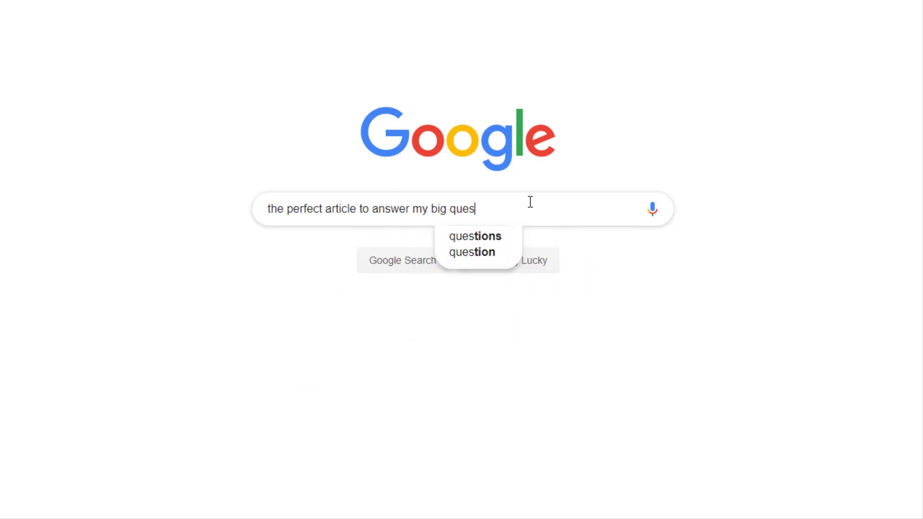
type("tion please")
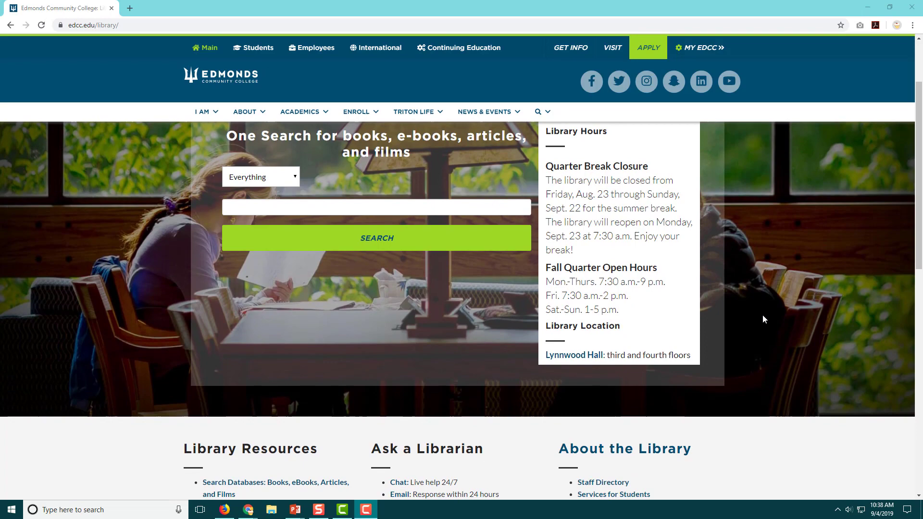
Open the Books, eBooks, Articles & Films guide and scroll to its key databases list
left_click(276, 482)
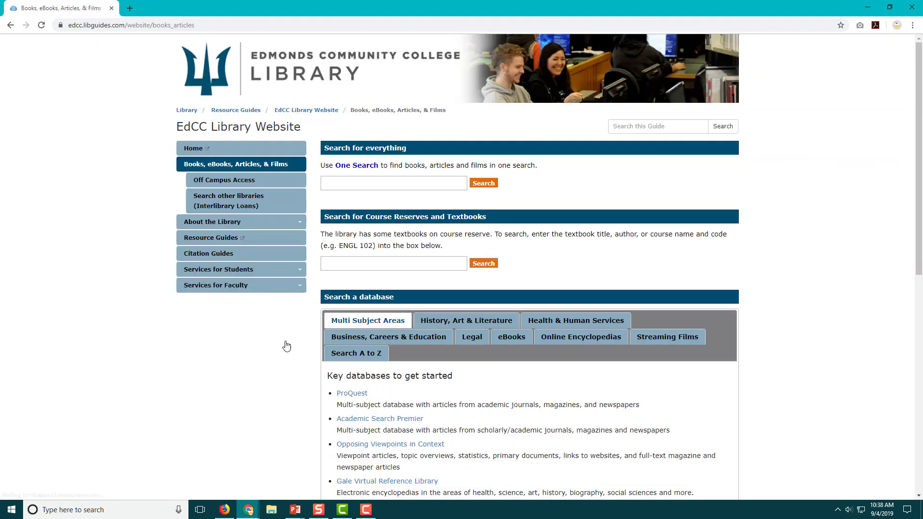
mouse_move(289, 374)
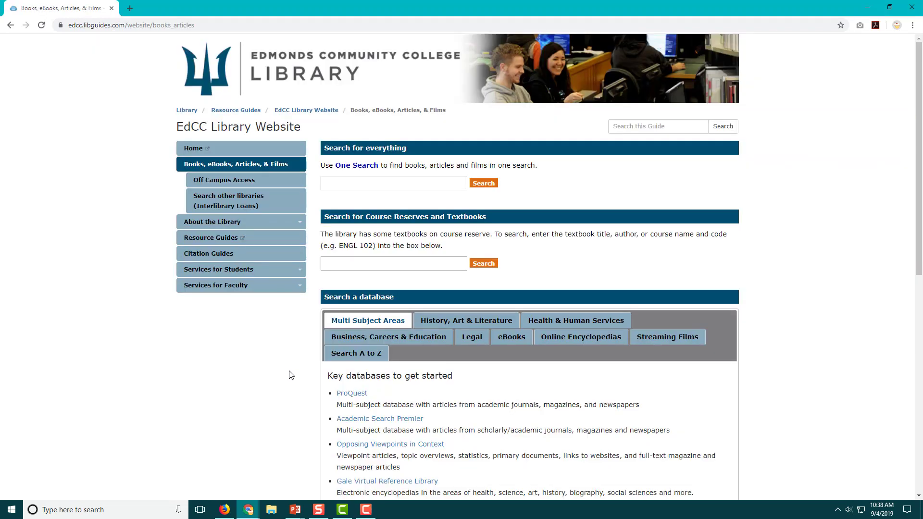
mouse_move(905, 406)
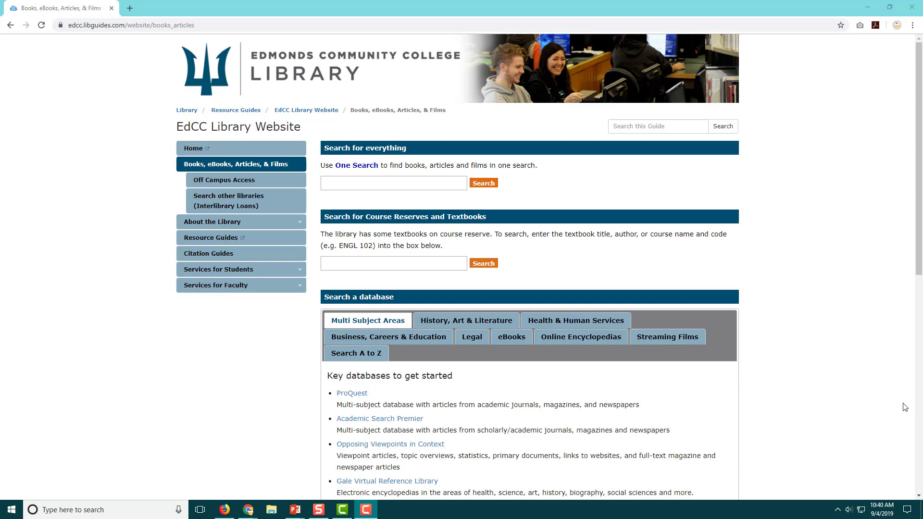
scroll("down", 3)
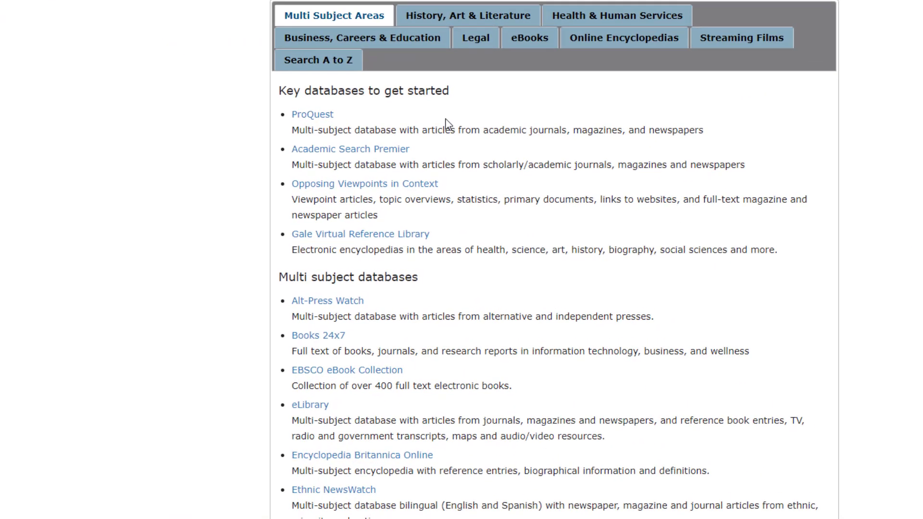
left_click(317, 335)
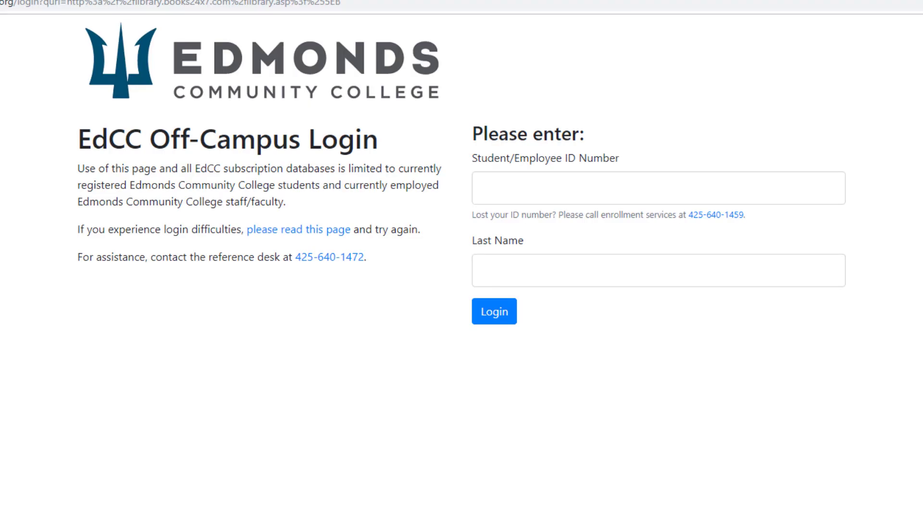
type("9")
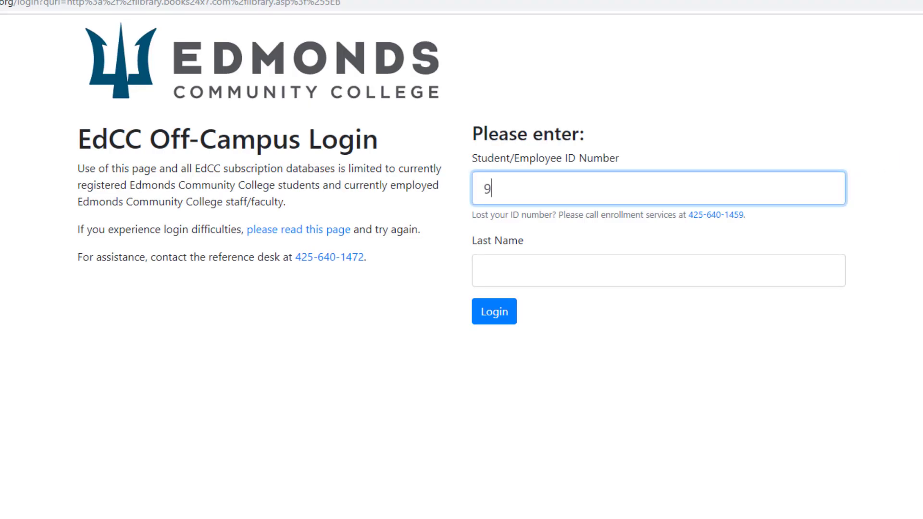
type("55123456")
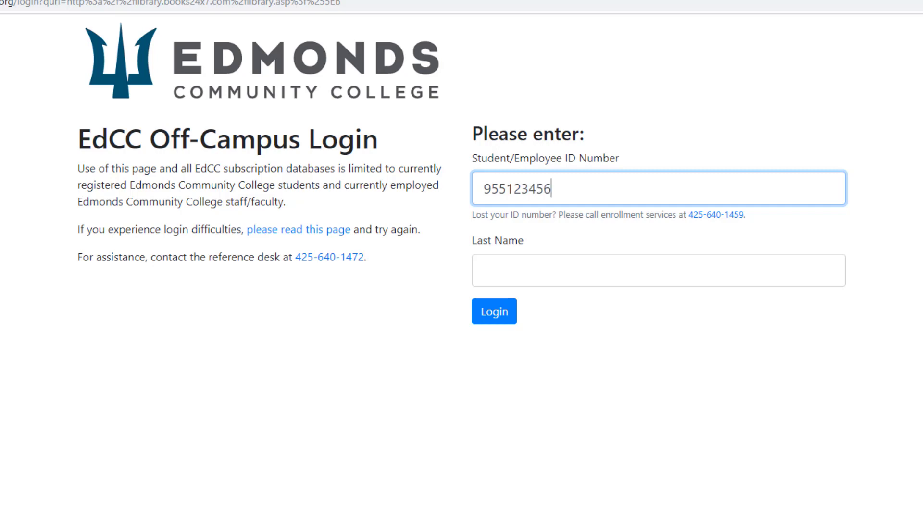
left_click(657, 270)
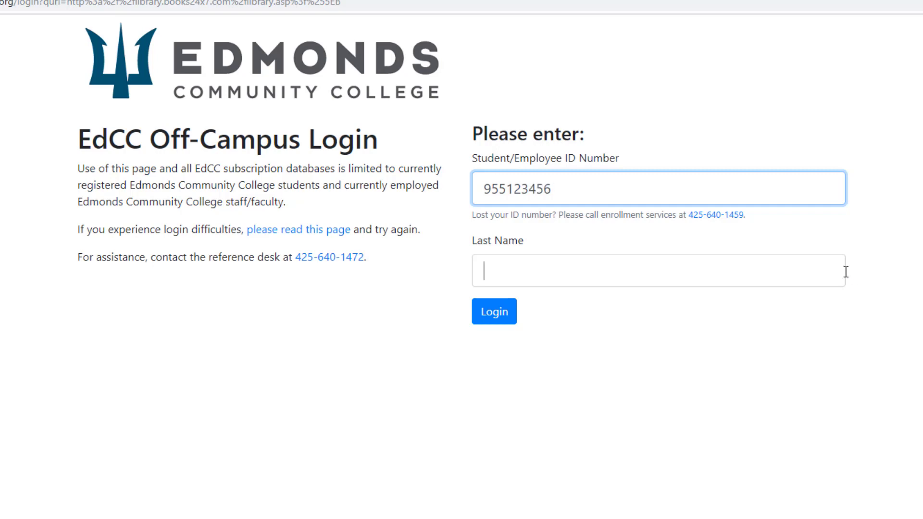
left_click(493, 310)
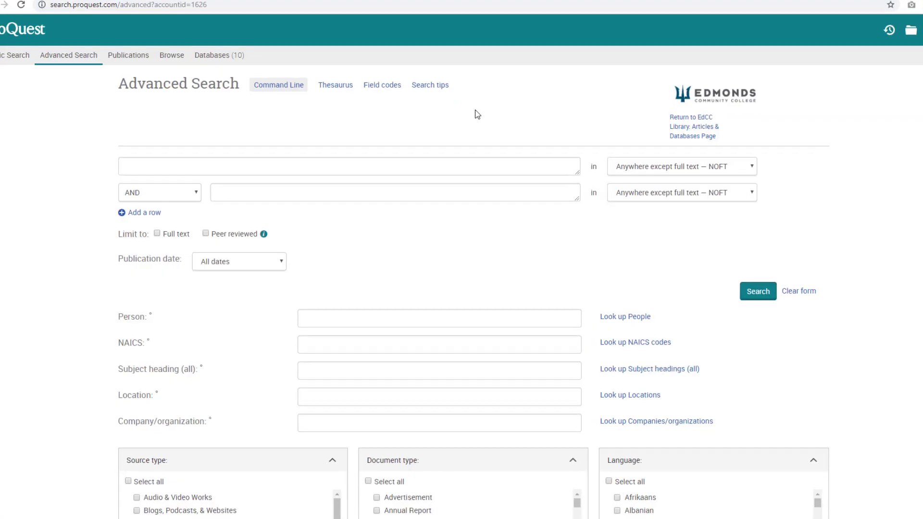
Search 'salmon ocean acidification' and open the full text of the second (seafood) result
type("salmon ocean acidifcation")
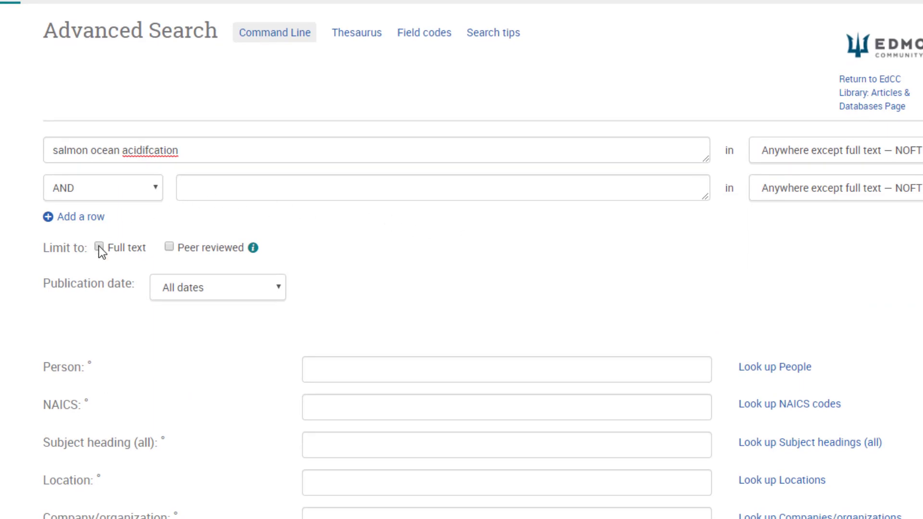
left_click(99, 247)
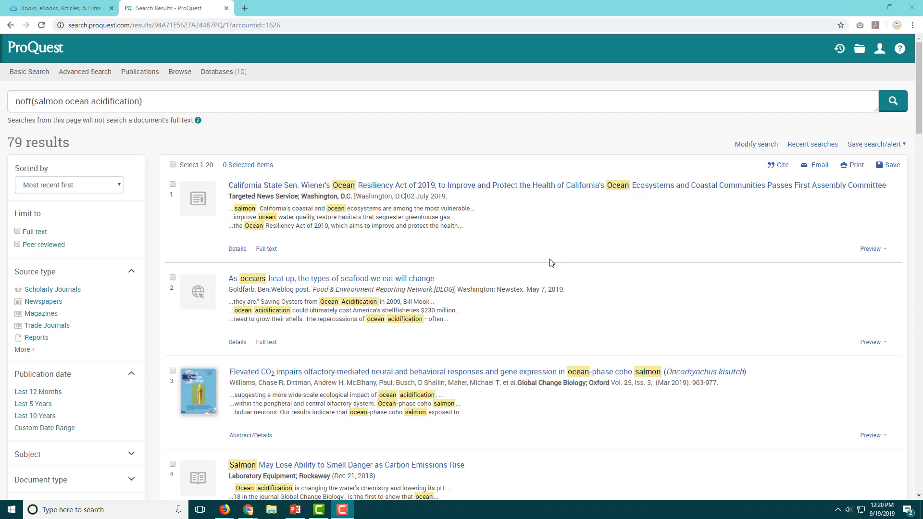
mouse_move(266, 342)
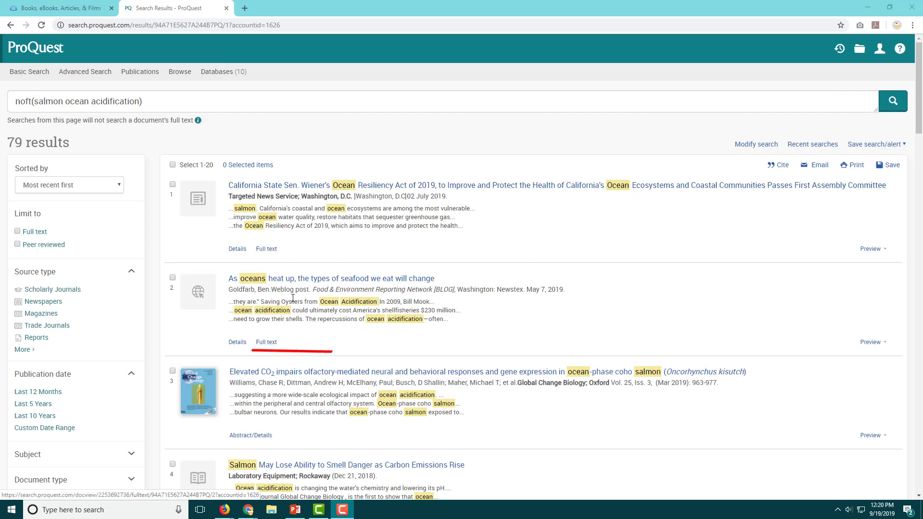
left_click(265, 342)
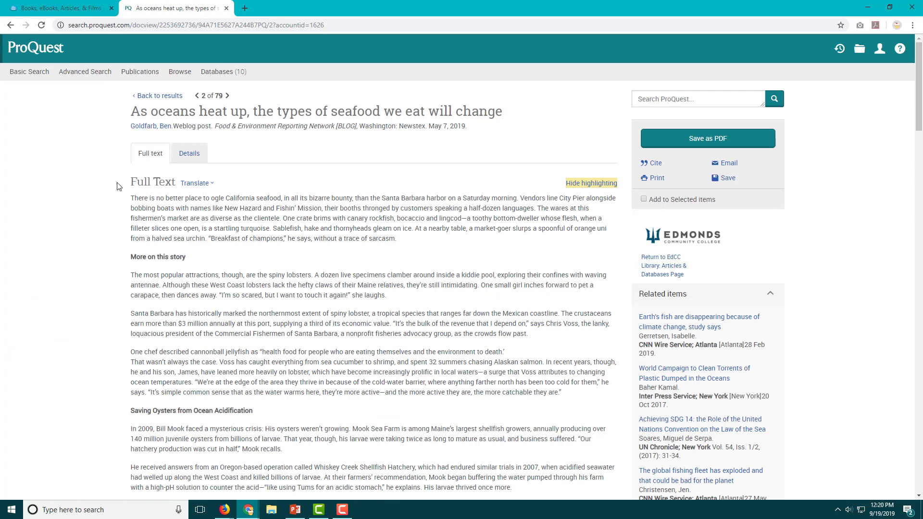
Go back to the results, view the coho salmon study record, and return toward Advanced Search
left_click(11, 25)
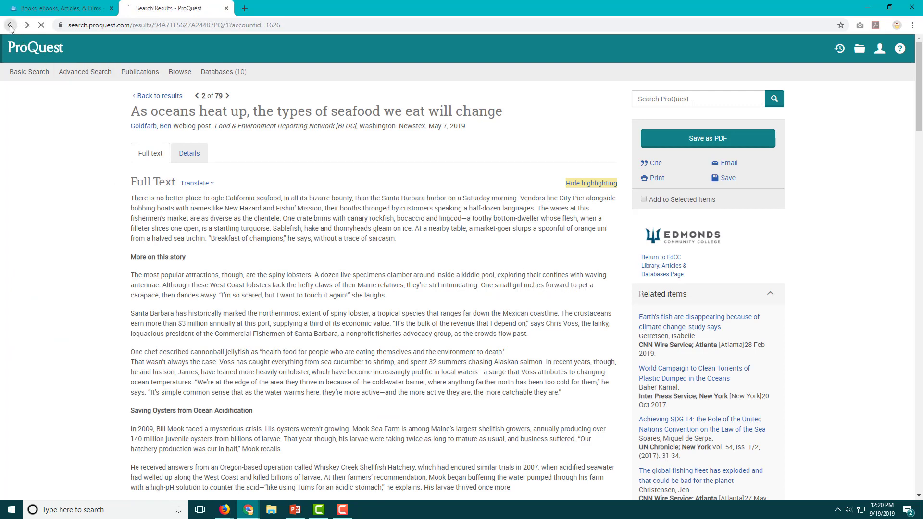
left_click(11, 24)
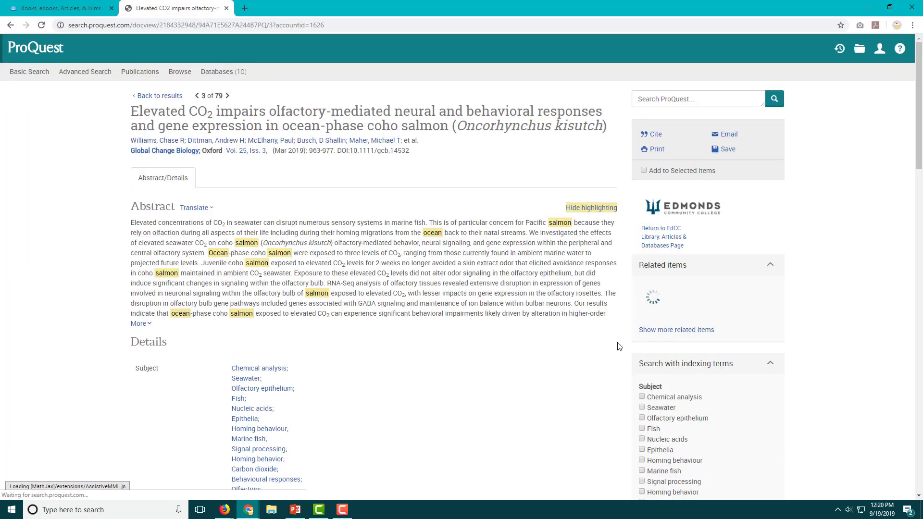
scroll("down", 3)
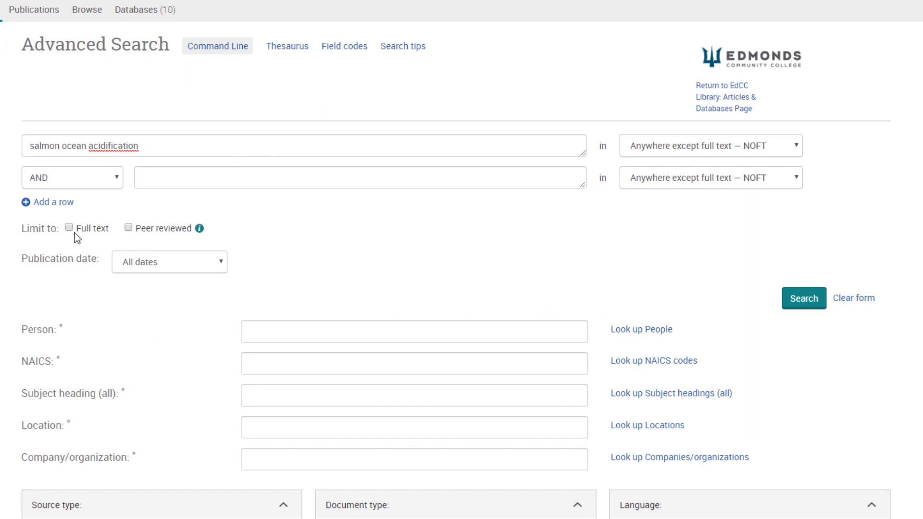
Limit the salmon ocean acidification search to full text and scan through the 70 results
left_click(70, 228)
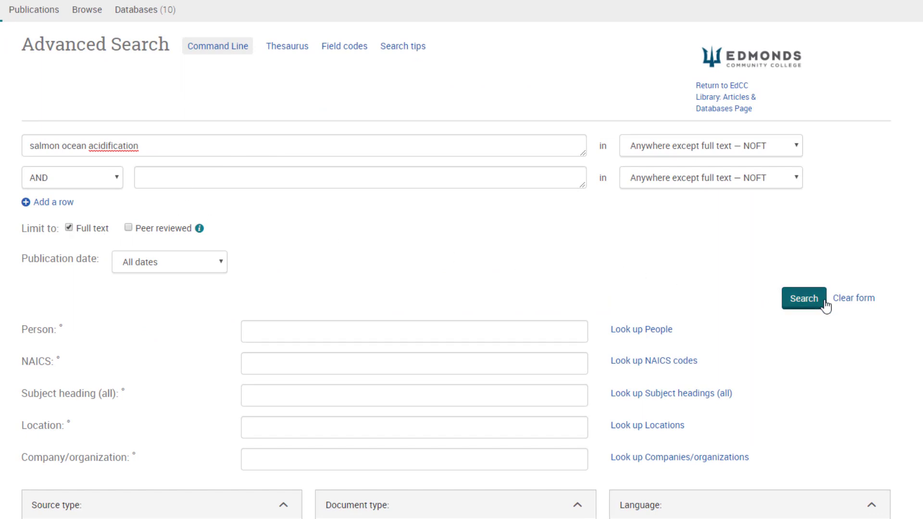
left_click(804, 298)
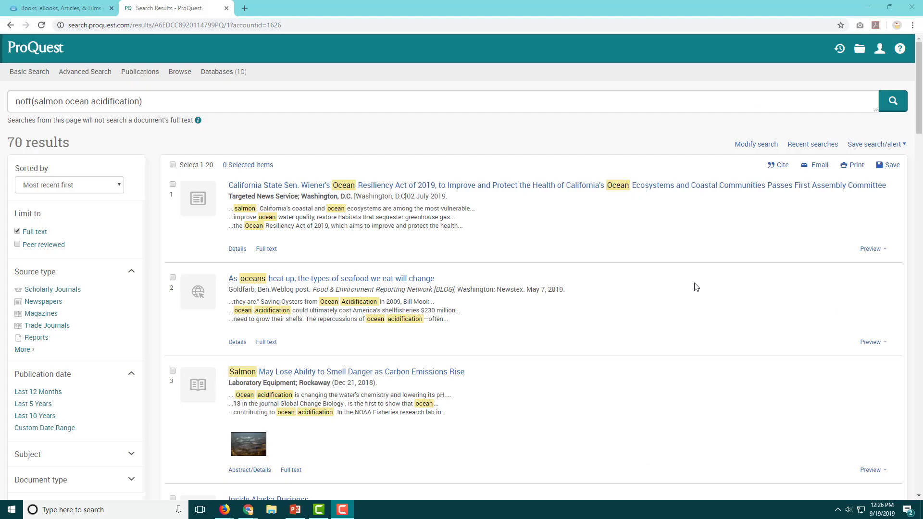
scroll("down", 3)
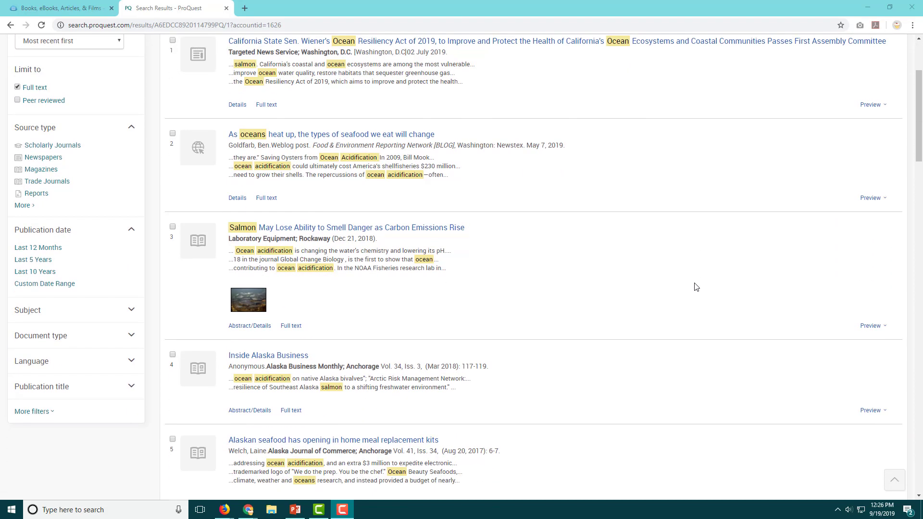
scroll("down", 3)
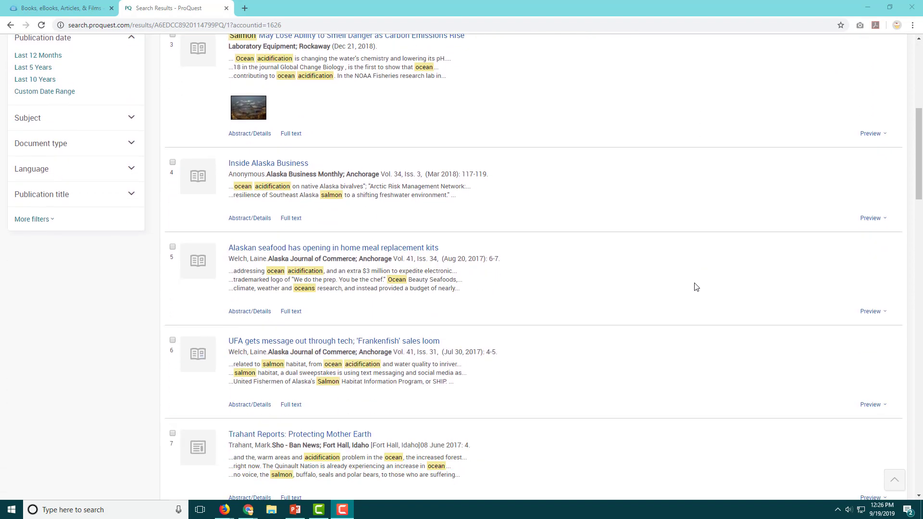
scroll("down", 3)
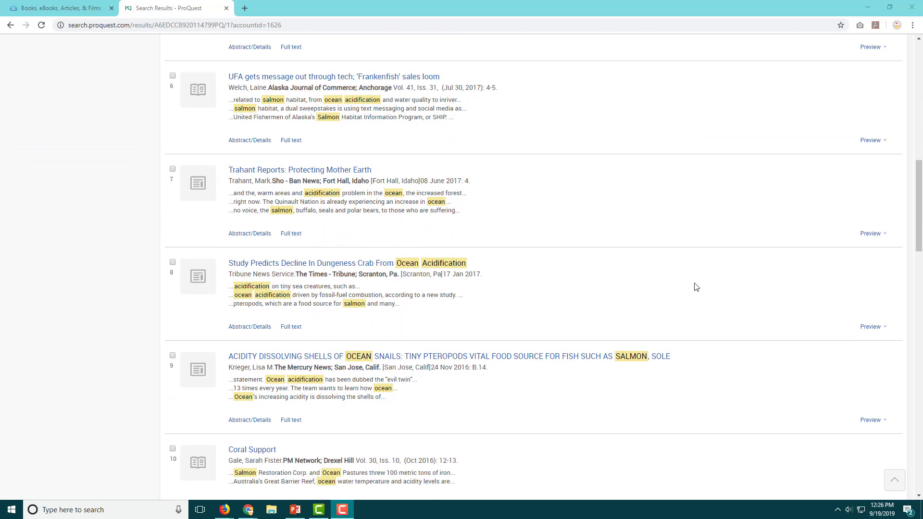
scroll("down", 3)
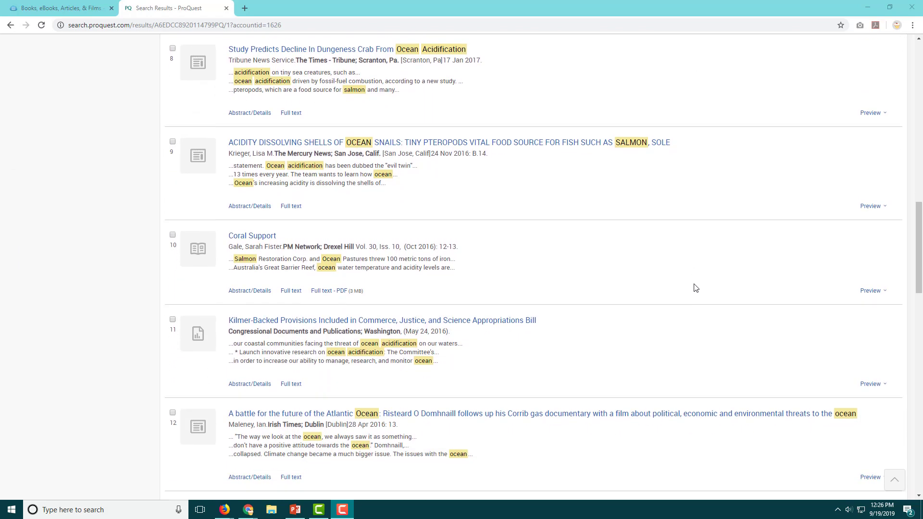
scroll("up", 3)
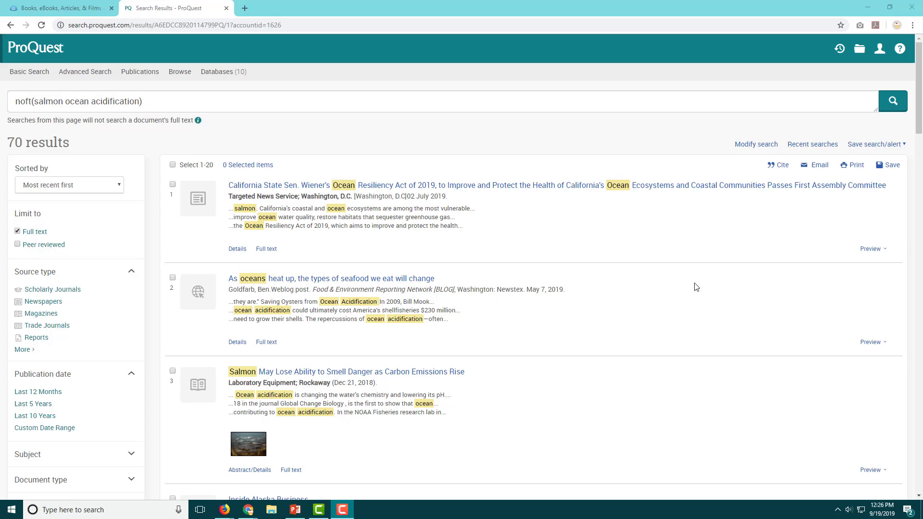
scroll("down", 3)
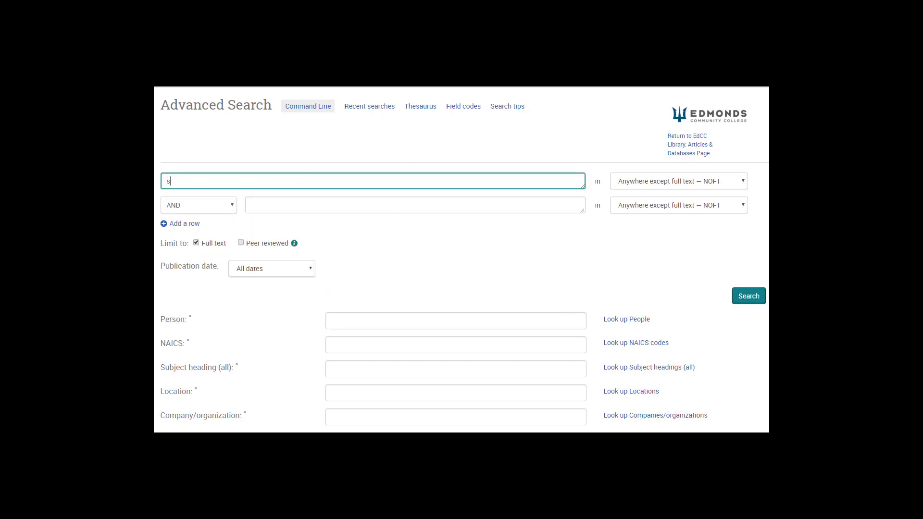
Search 'salmon', then narrow it with climate change and spawning terms, starting a chinook variant
type("al")
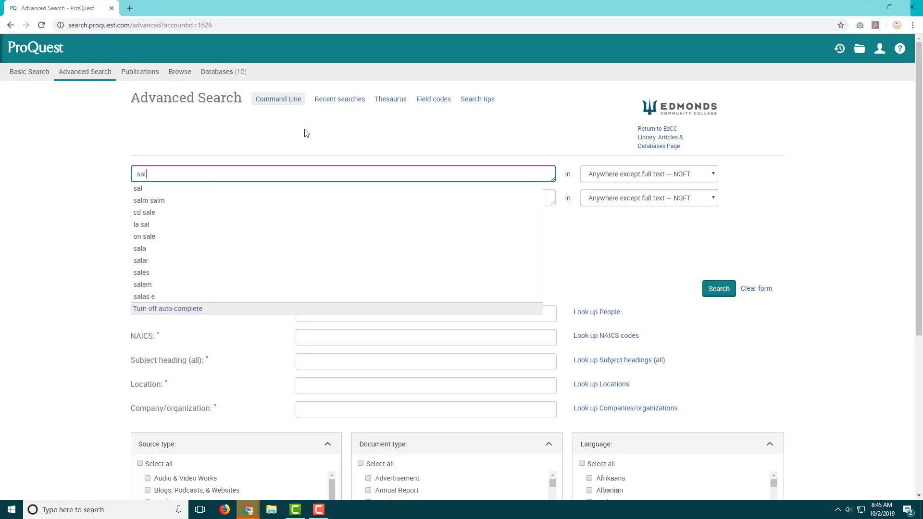
left_click(718, 289)
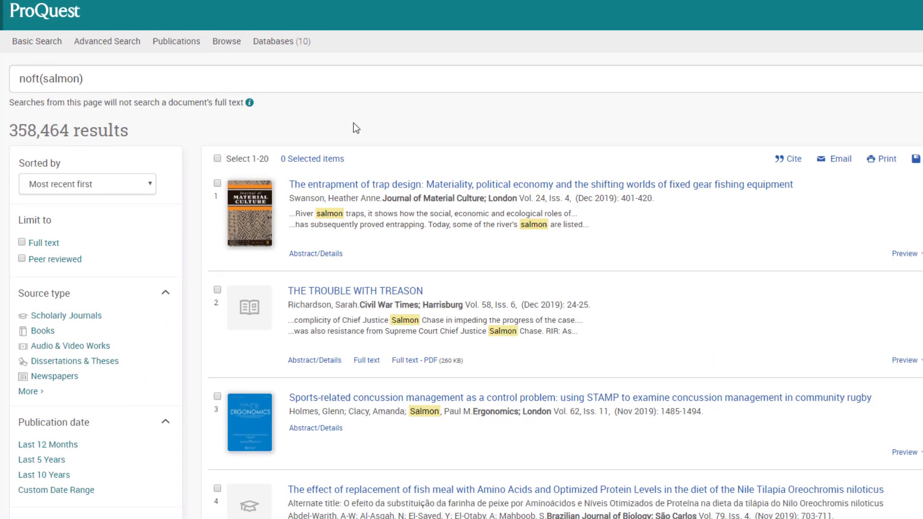
type("climate change")
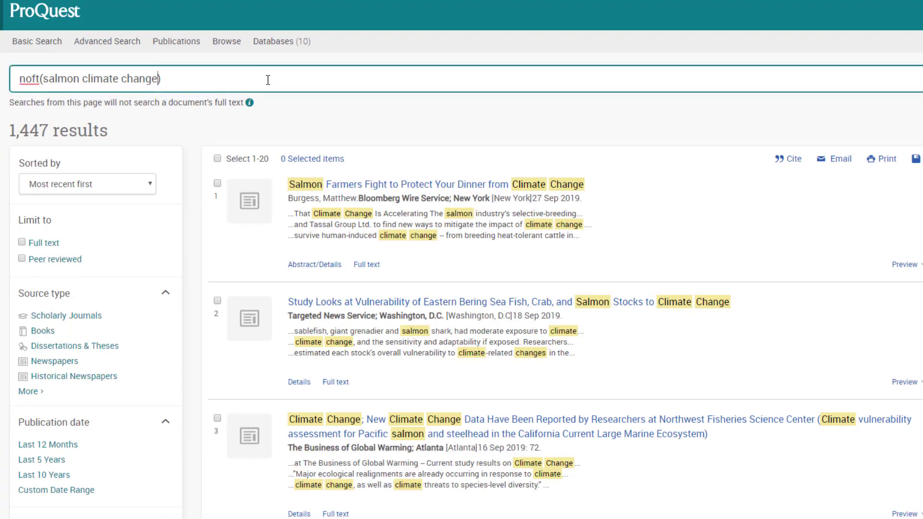
type("population rat")
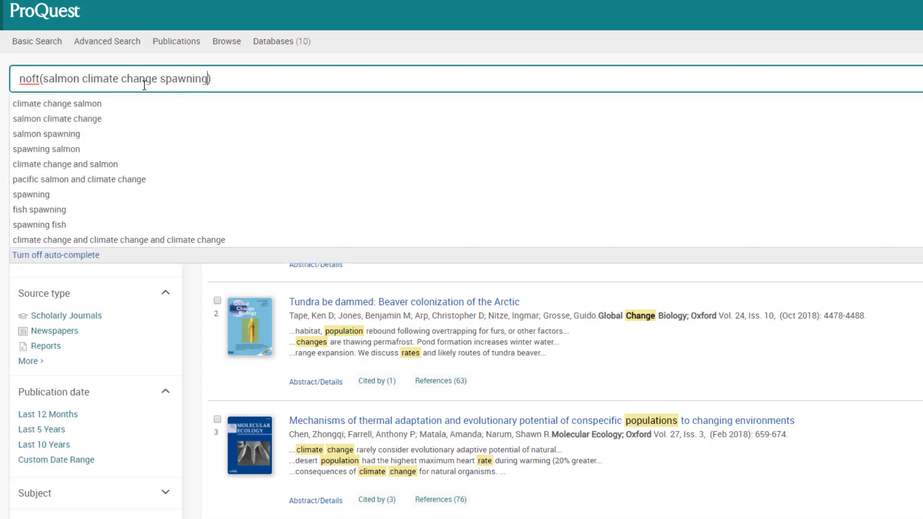
key("Return")
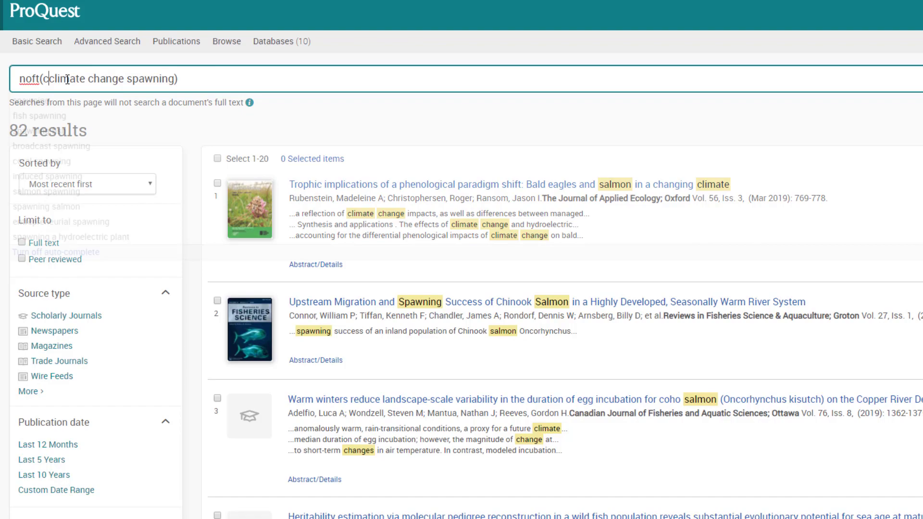
type("hinook")
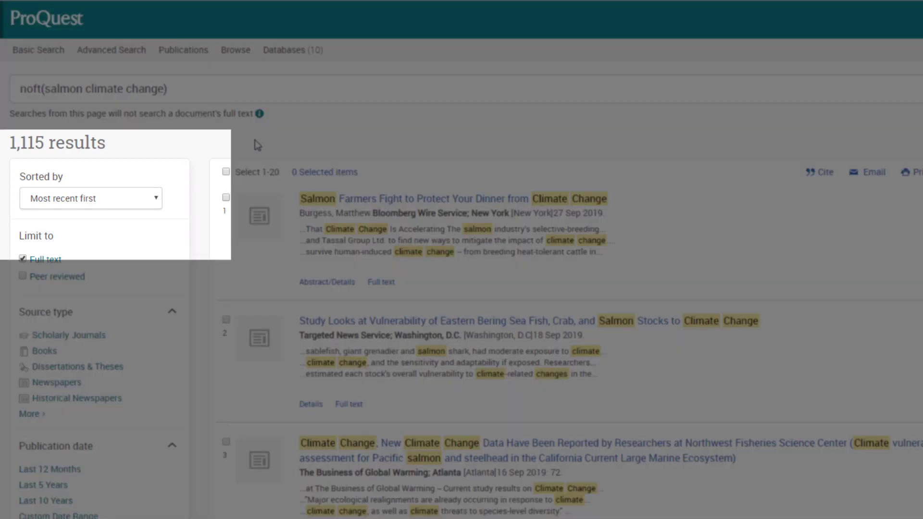
mouse_move(166, 145)
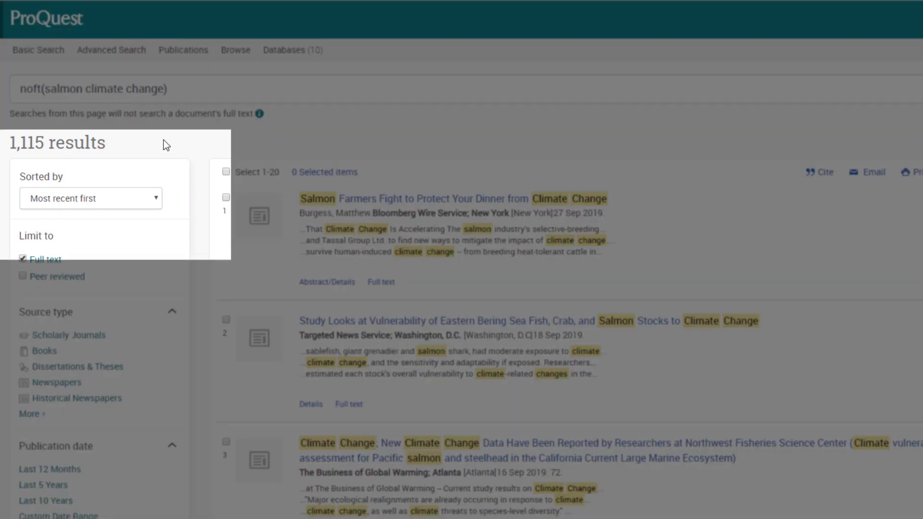
mouse_move(174, 142)
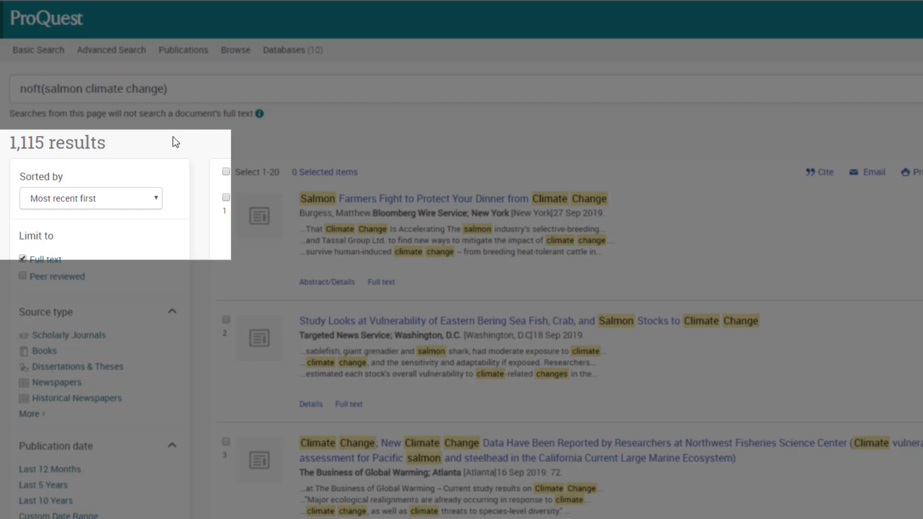
mouse_move(177, 197)
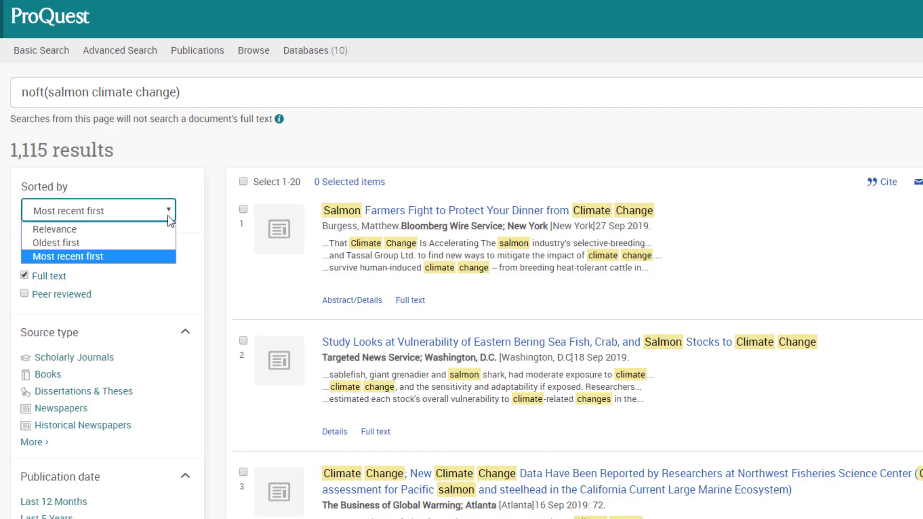
Sort the results by relevance and limit the source type to scholarly journals
left_click(53, 228)
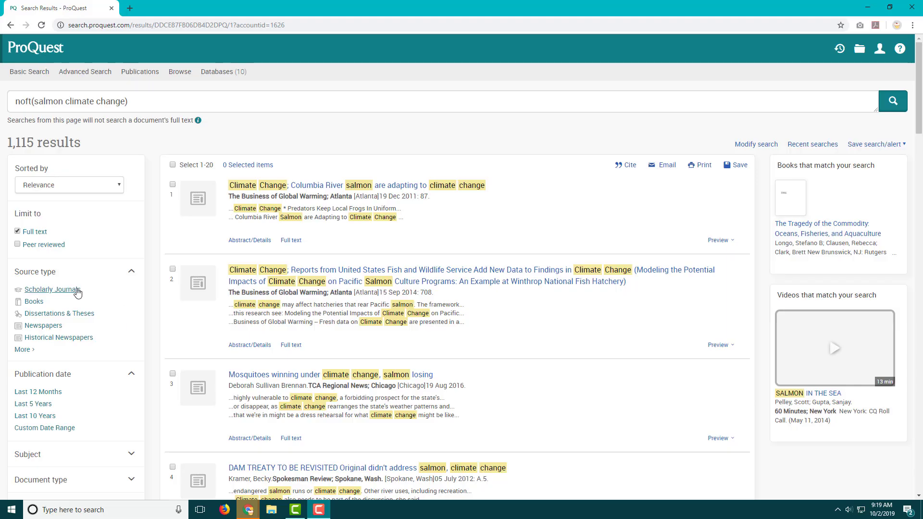
left_click(49, 289)
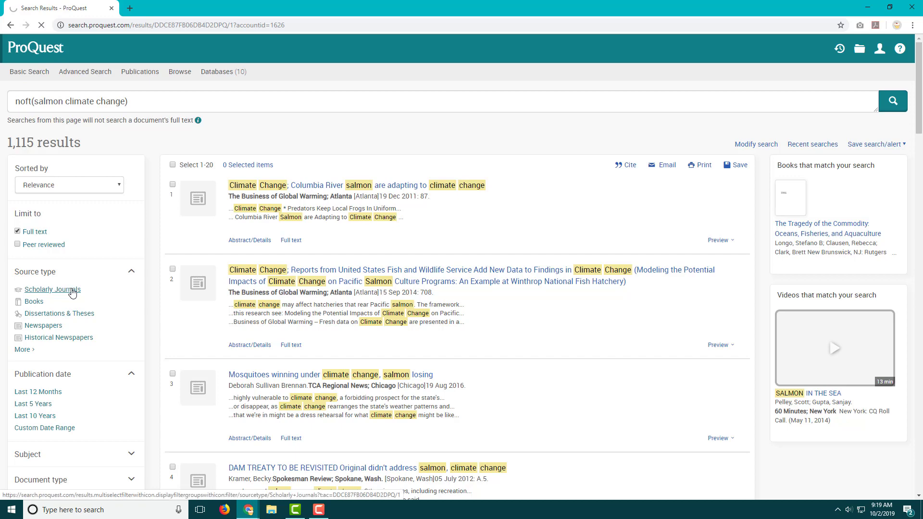
left_click(51, 289)
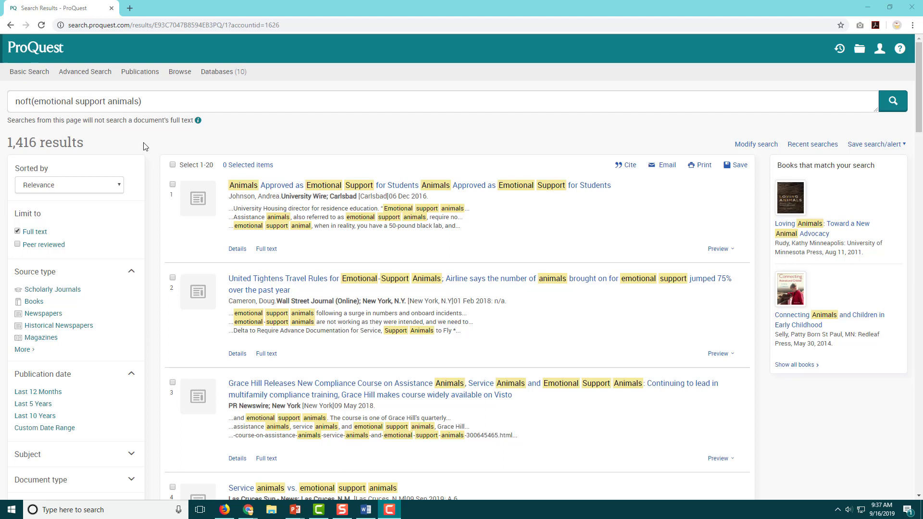
mouse_move(98, 147)
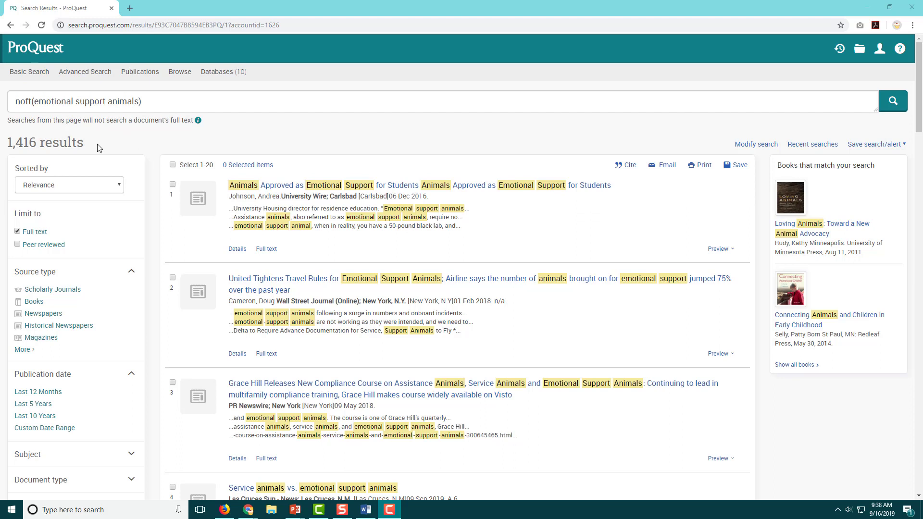
mouse_move(87, 216)
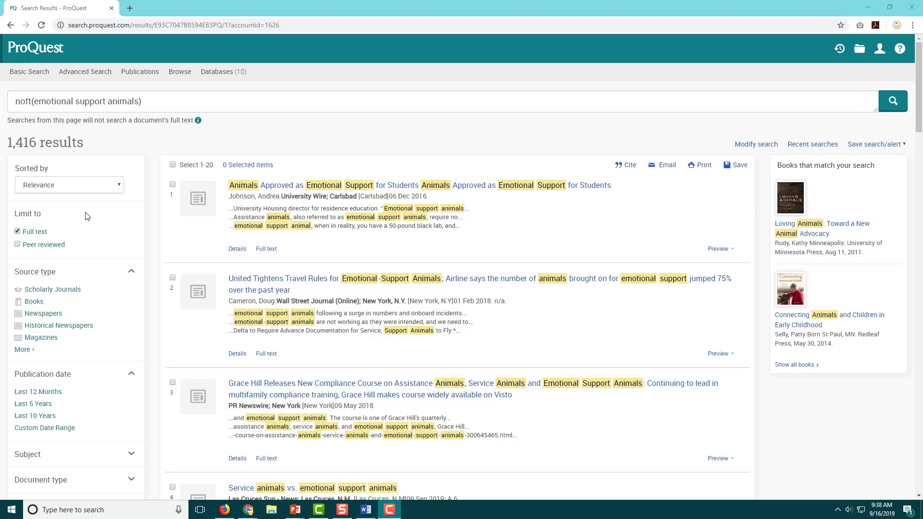
mouse_move(95, 274)
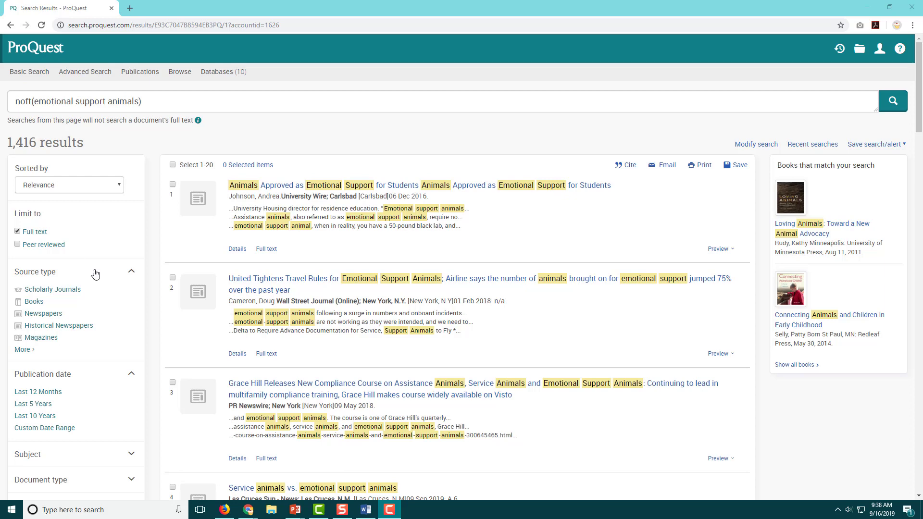
Filter the emotional support animals results to newspapers from the last 12 months, newest first
left_click(42, 313)
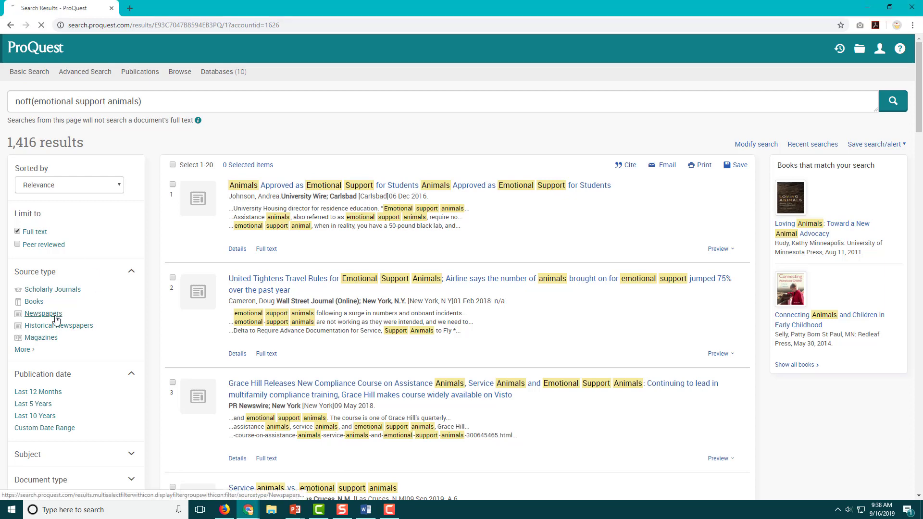
left_click(42, 313)
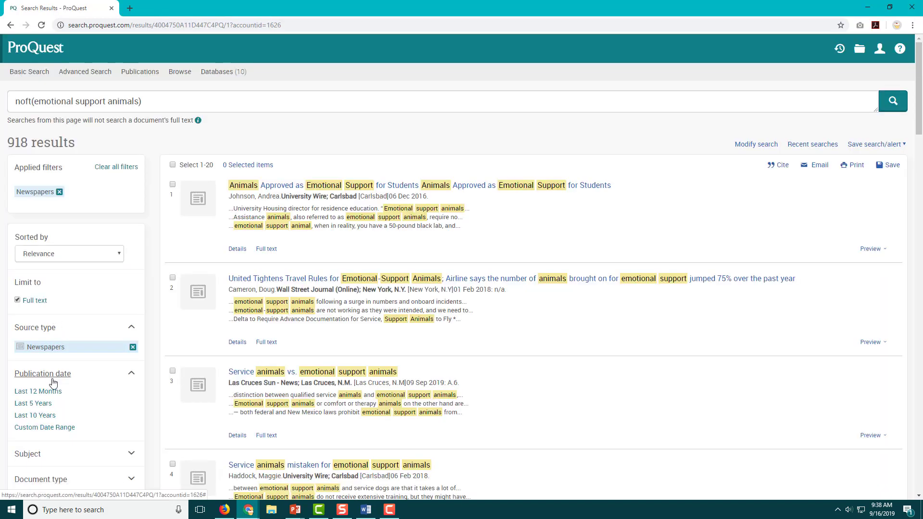
left_click(32, 403)
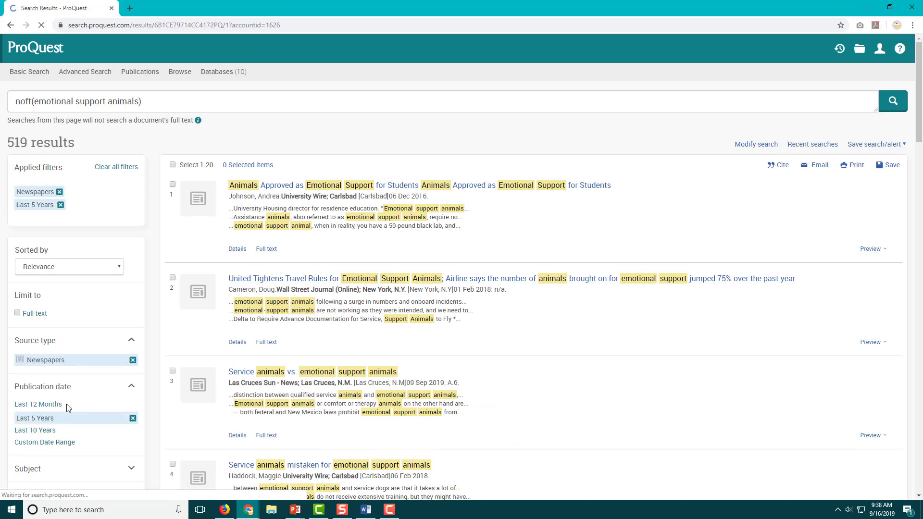
left_click(17, 313)
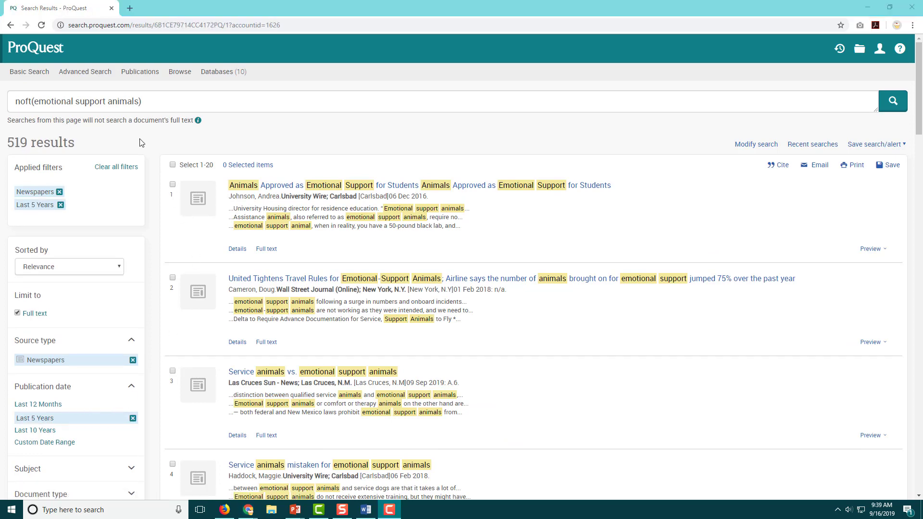
mouse_move(90, 145)
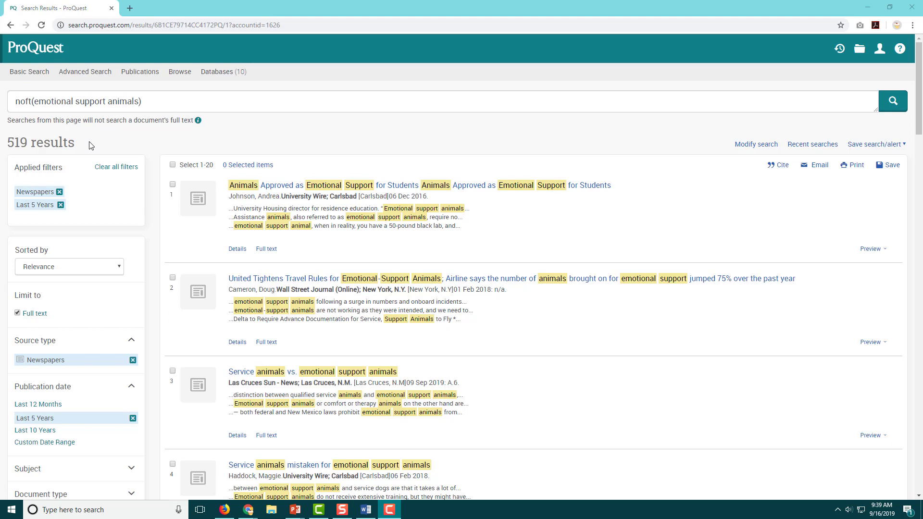
mouse_move(146, 403)
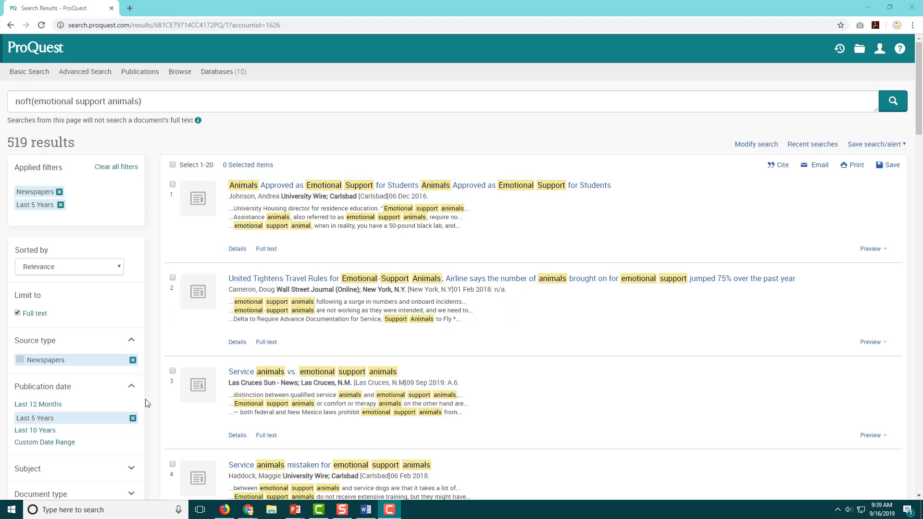
left_click(38, 404)
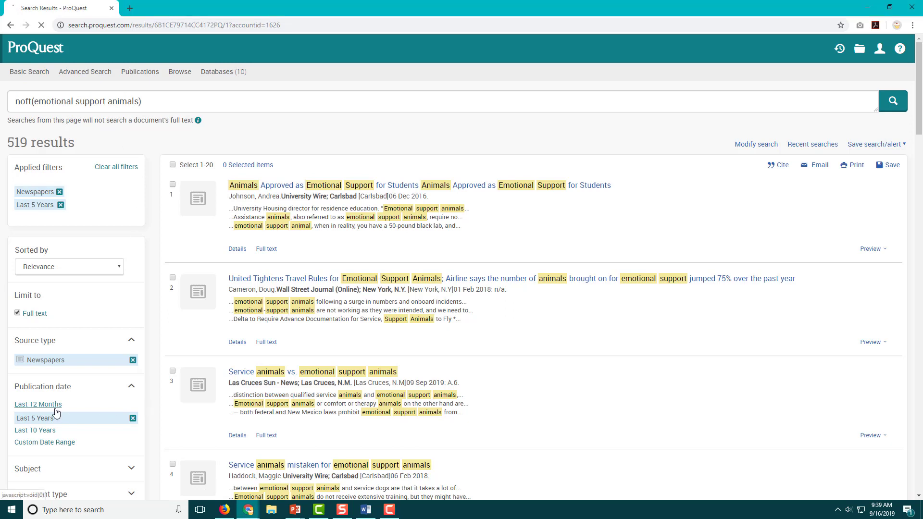
left_click(38, 405)
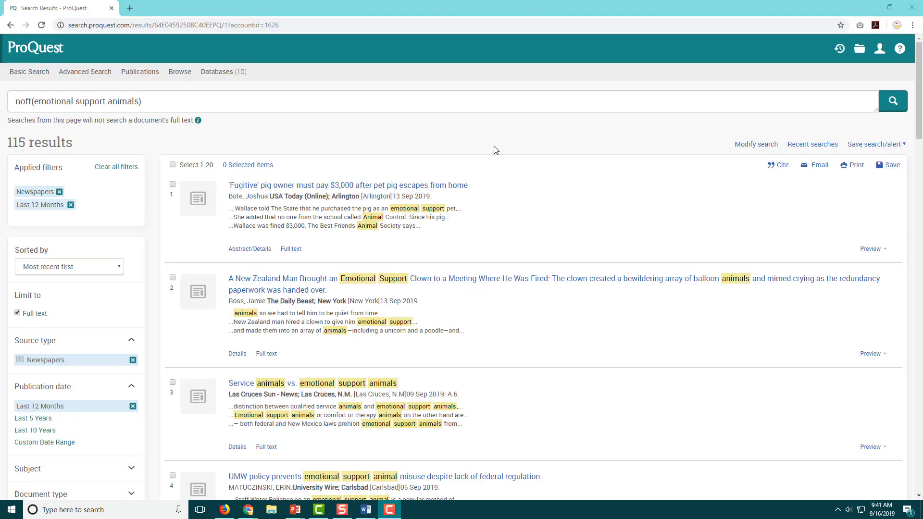
mouse_move(80, 147)
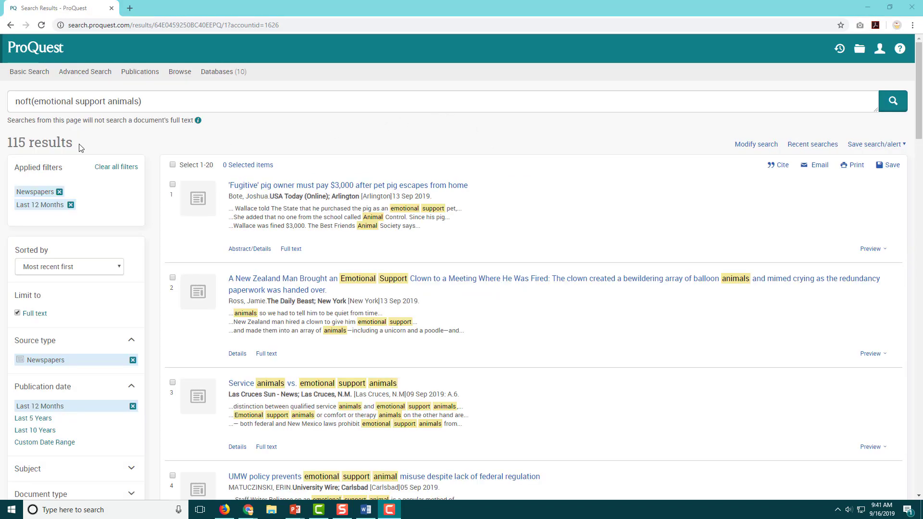
mouse_move(259, 142)
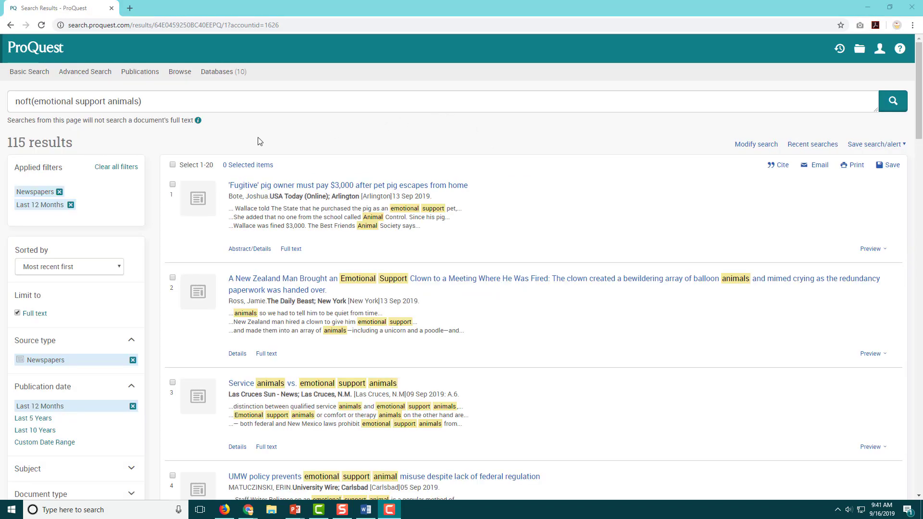
Scroll down the results to item 17, the 8 Aug 2019 USA Today emotional support animal article
scroll("down", 3)
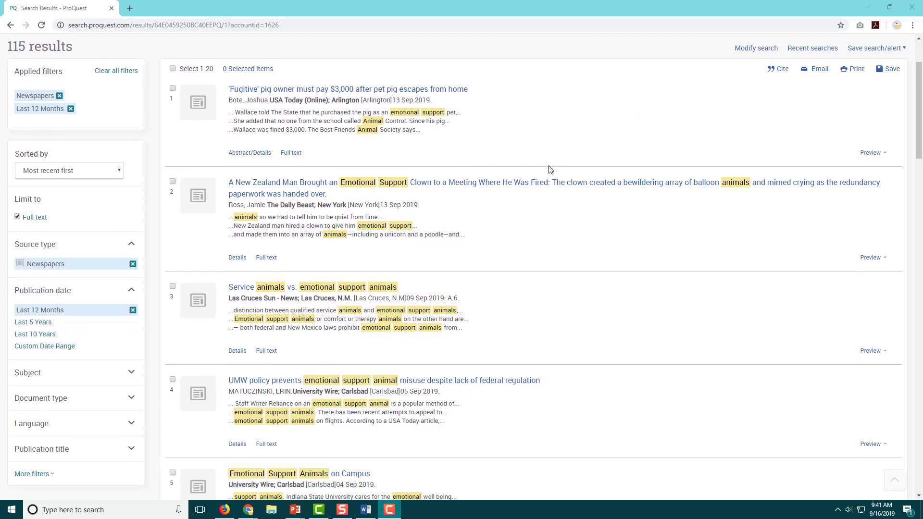
scroll("down", 3)
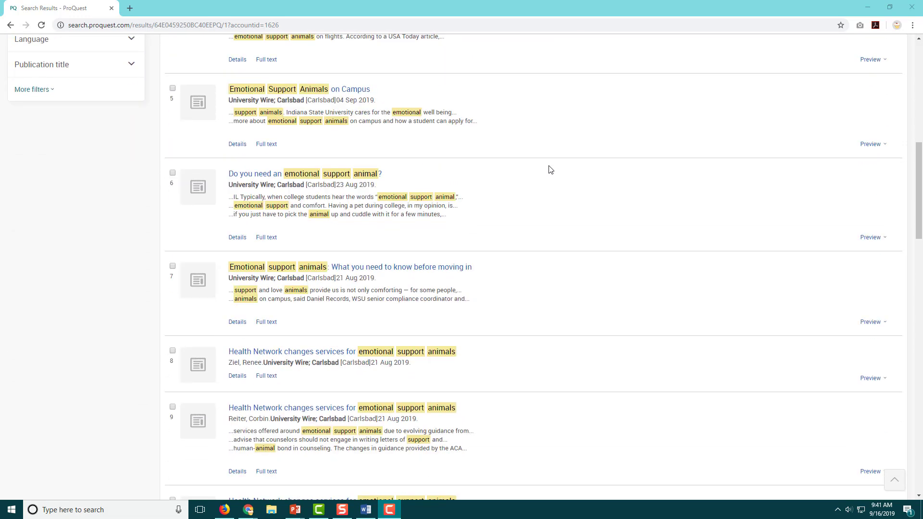
scroll("down", 3)
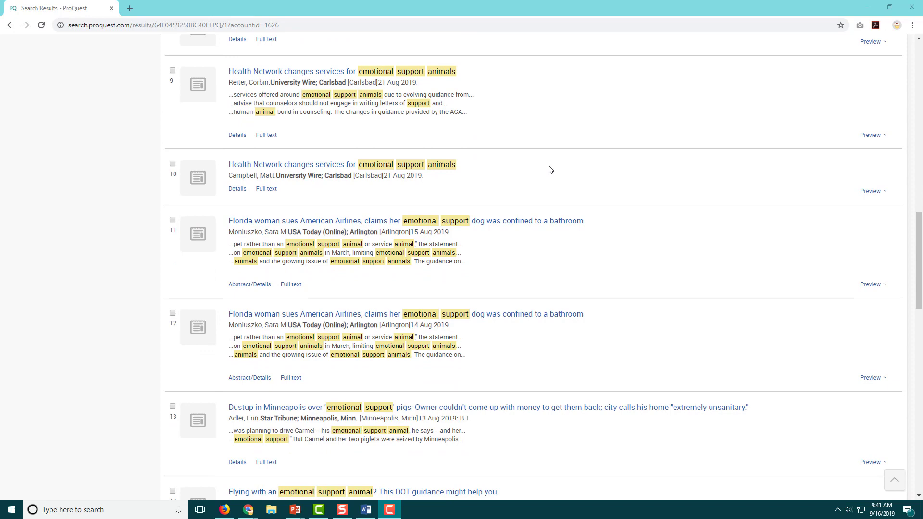
scroll("down", 3)
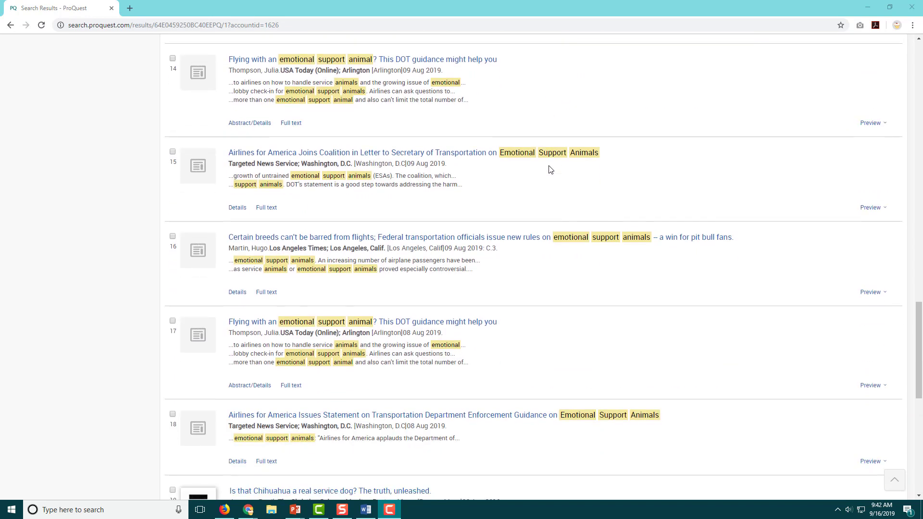
mouse_move(553, 320)
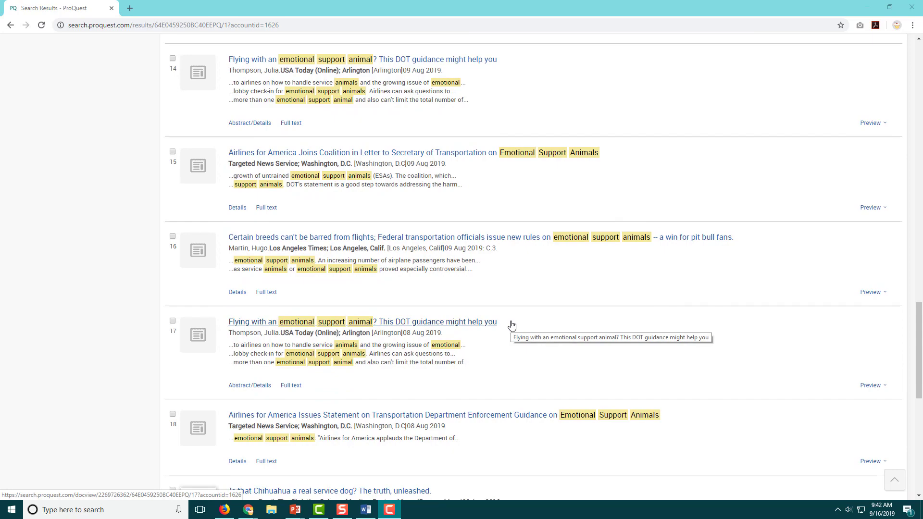
scroll("down", 3)
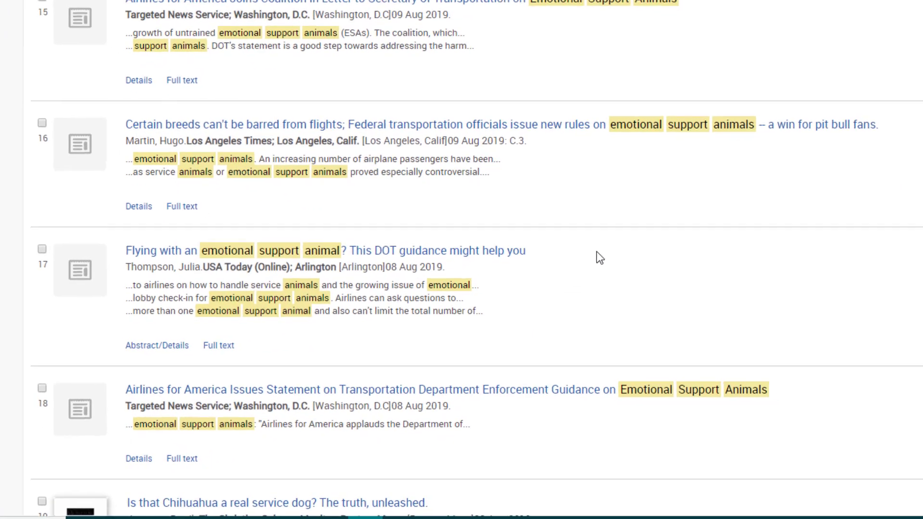
scroll("down", 3)
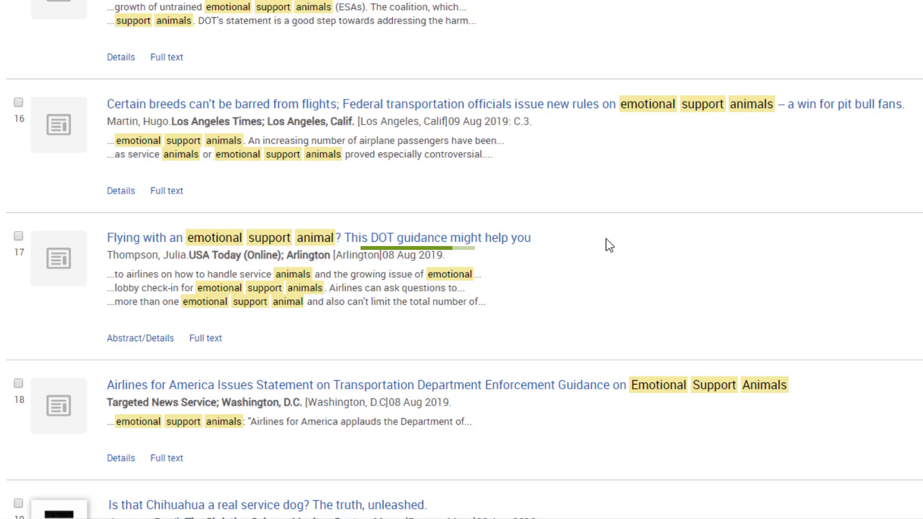
mouse_move(432, 242)
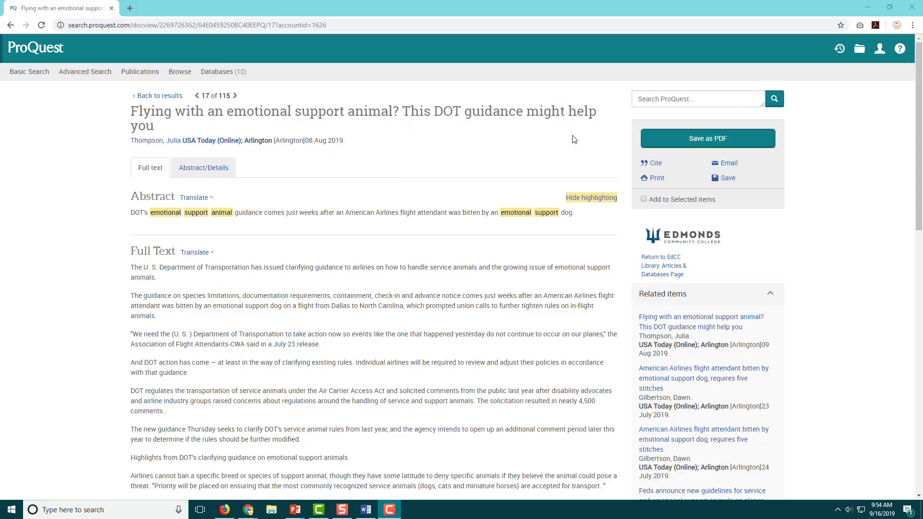
Save the USA Today article from ProQuest as a PDF download
scroll("down", 3)
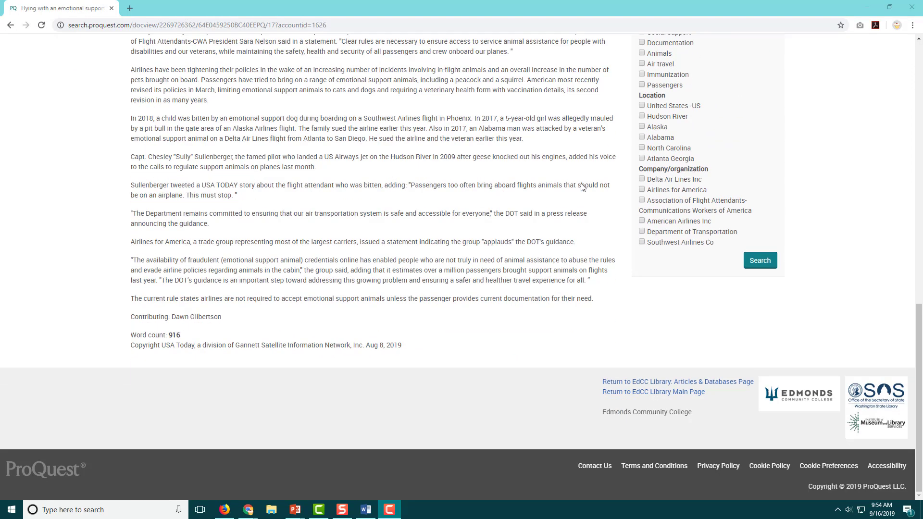
scroll("up", 3)
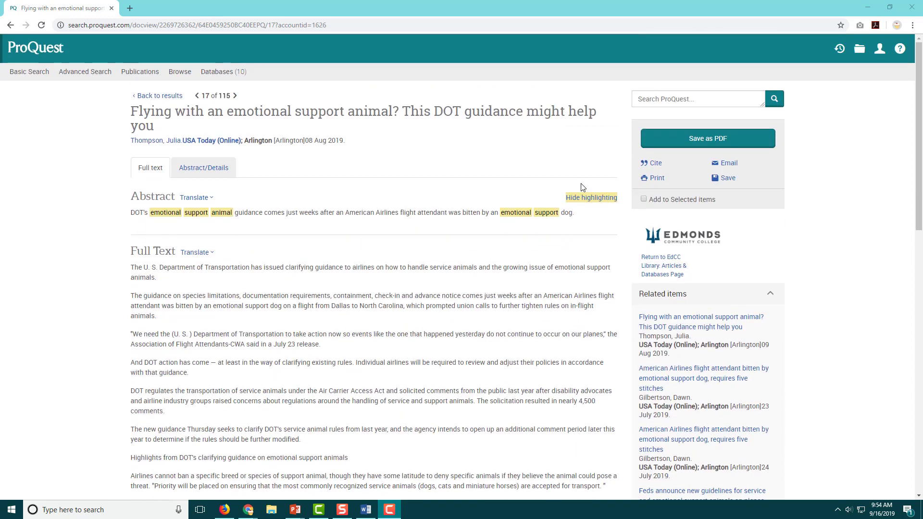
mouse_move(833, 134)
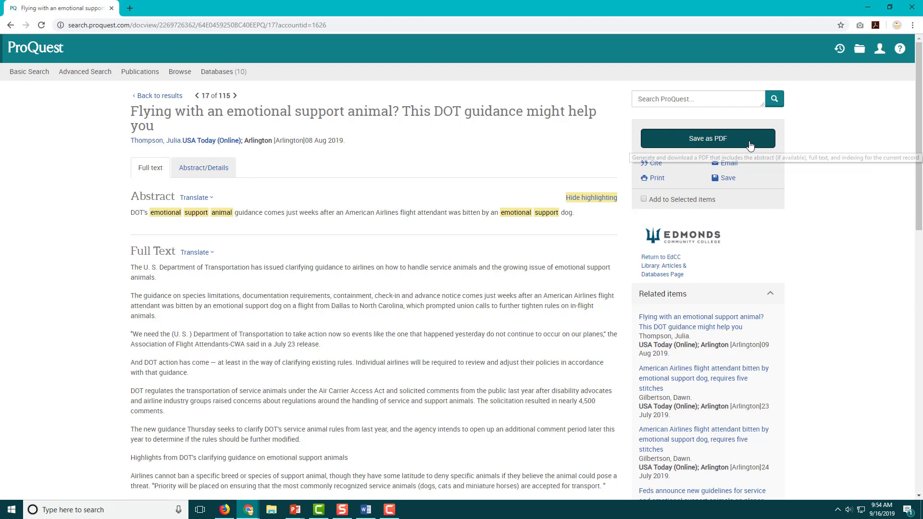
left_click(706, 137)
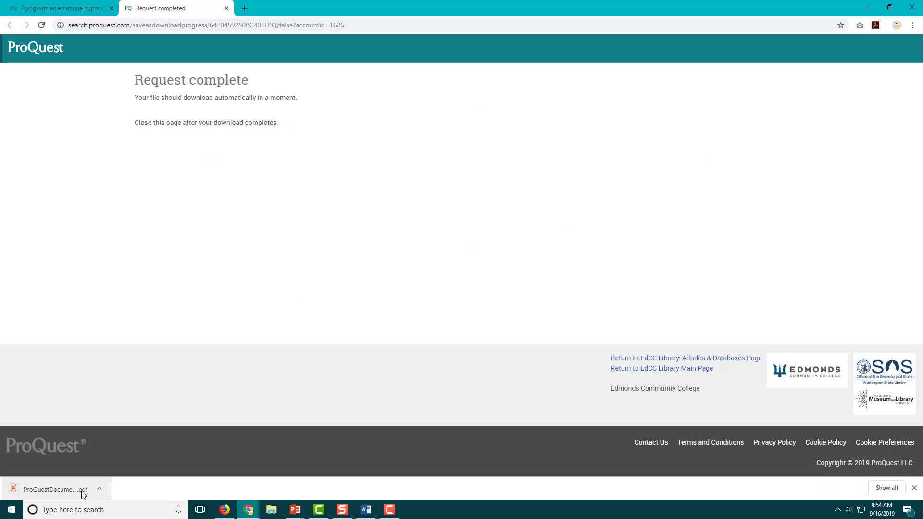
Reveal the downloaded PDF in its Downloads folder from the browser bar
left_click(99, 489)
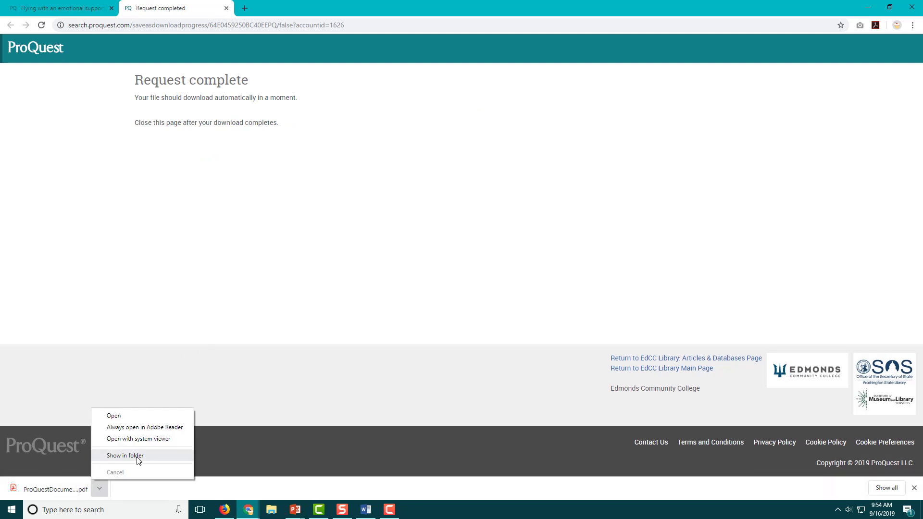
left_click(124, 455)
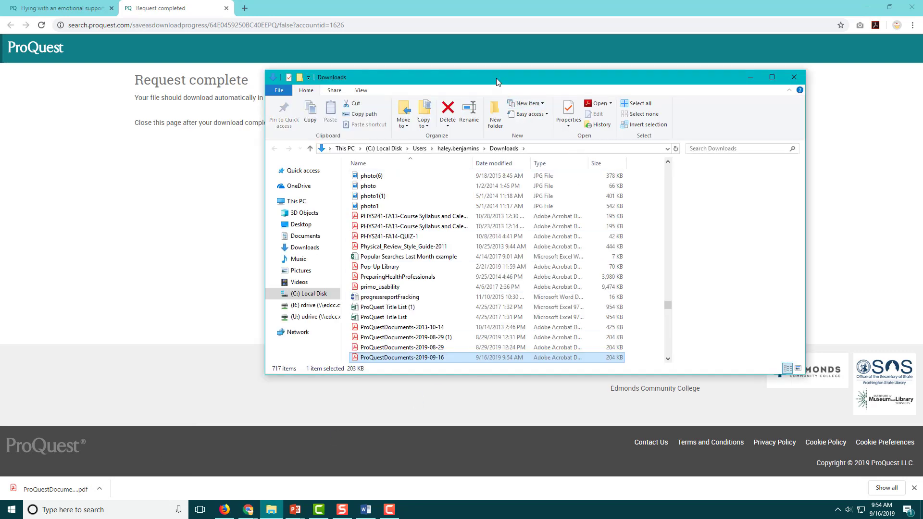
Rename the ProQuestDocuments PDF to 'USA Today' and launch it from the folder
right_click(402, 357)
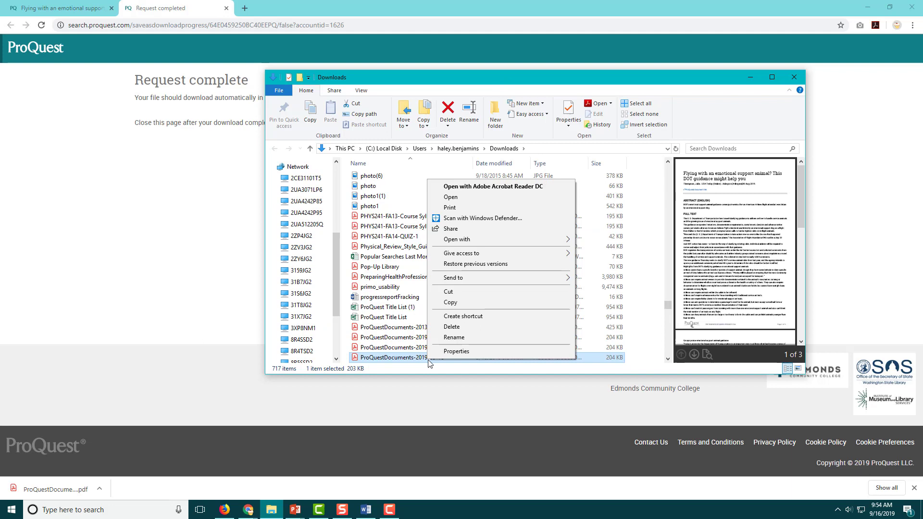
left_click(454, 338)
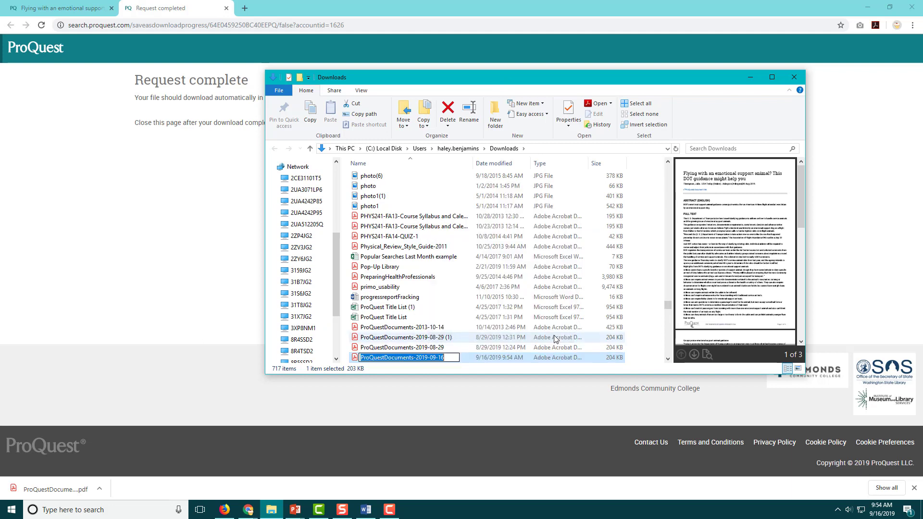
type("USA Today article")
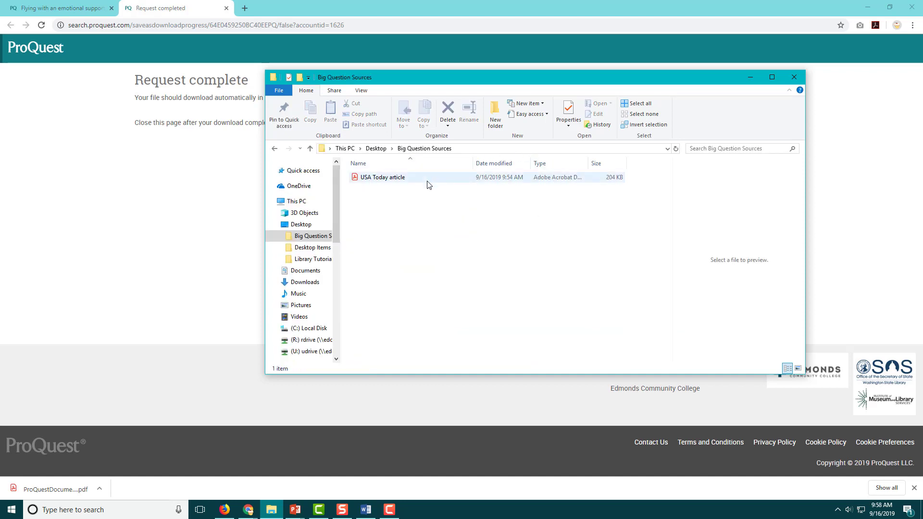
double_click(382, 177)
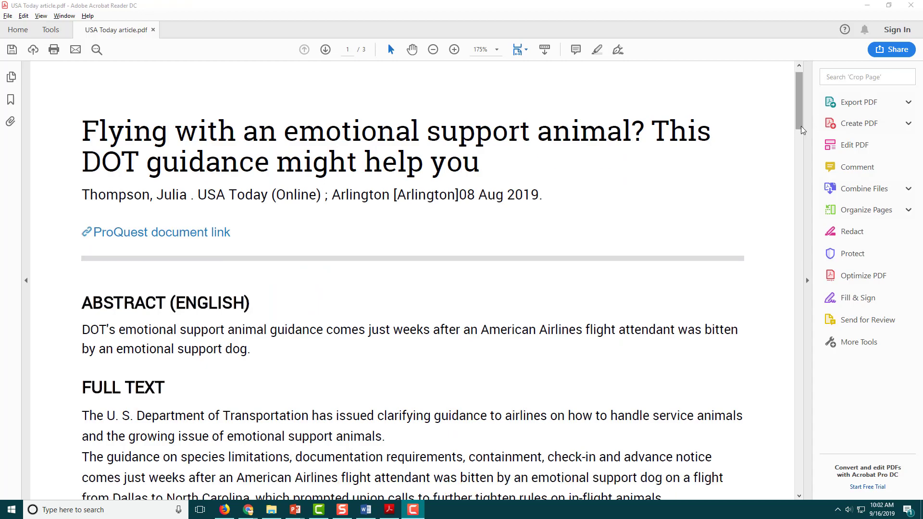
Scroll the article in Acrobat Reader down to its final page of document details
scroll("down", 3)
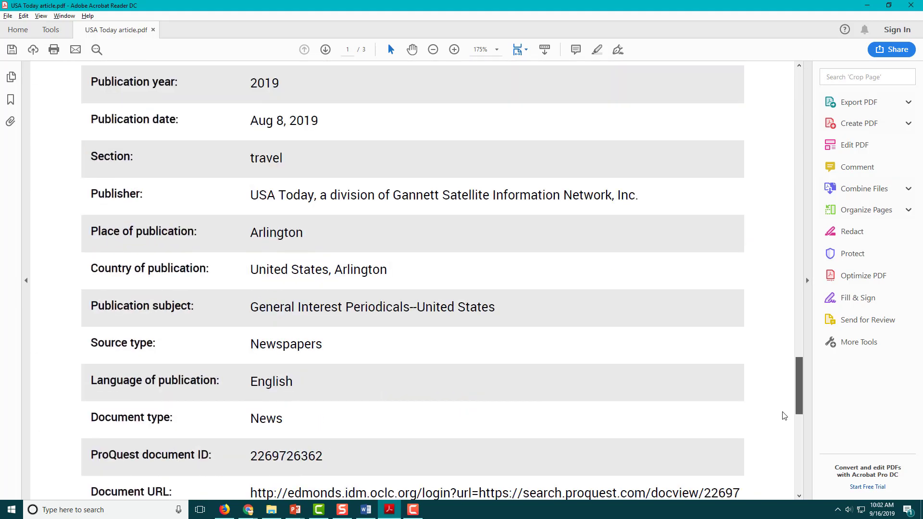
scroll("down", 3)
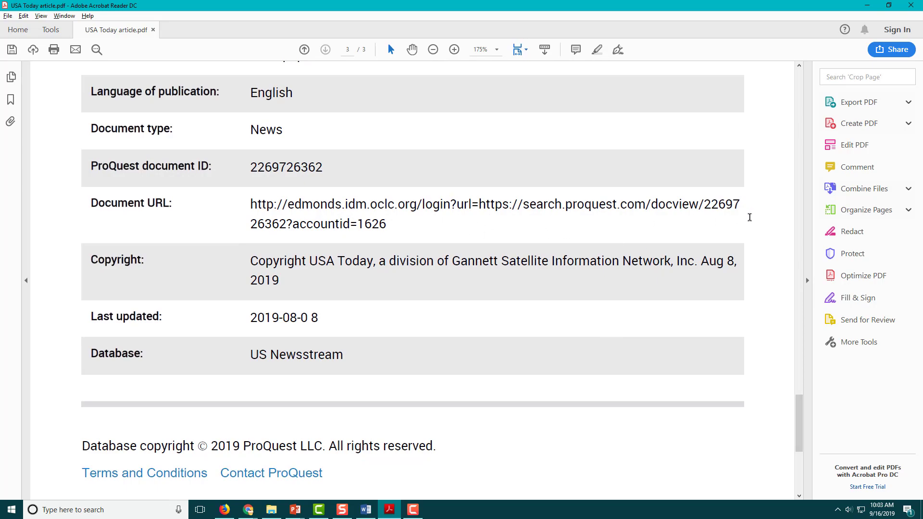